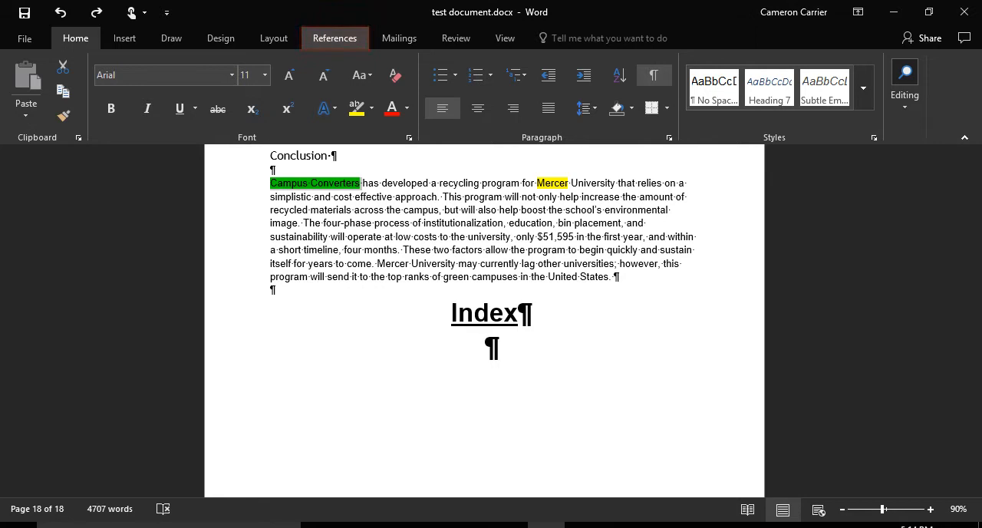
Show the References ribbon with the document's Index tools.
click(334, 37)
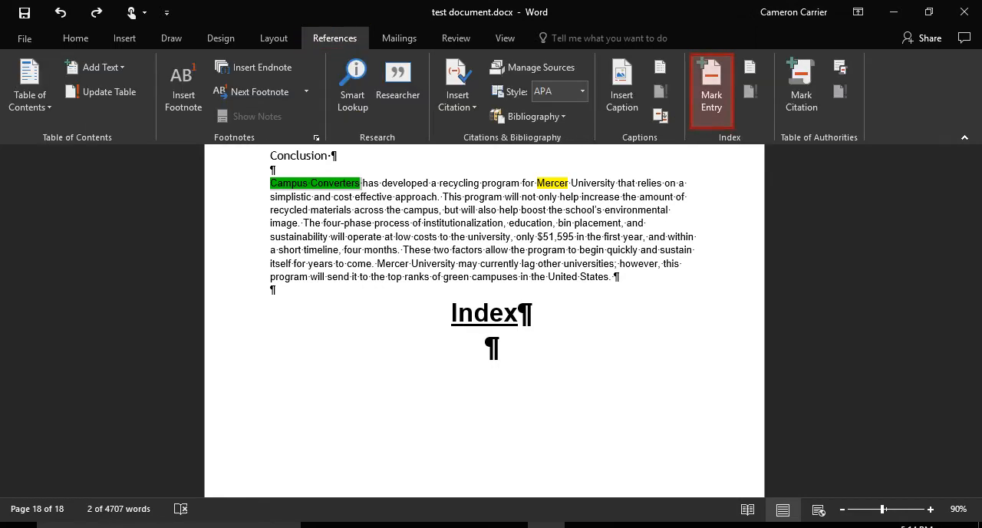
Mark the selected 'Campus Converters' text as an index (XE) entry.
click(711, 88)
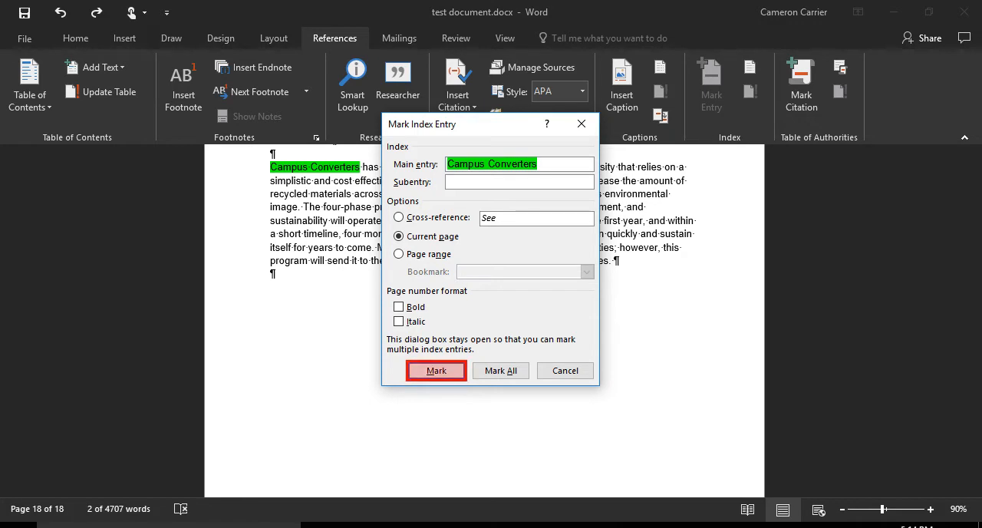
click(436, 371)
text(Index)
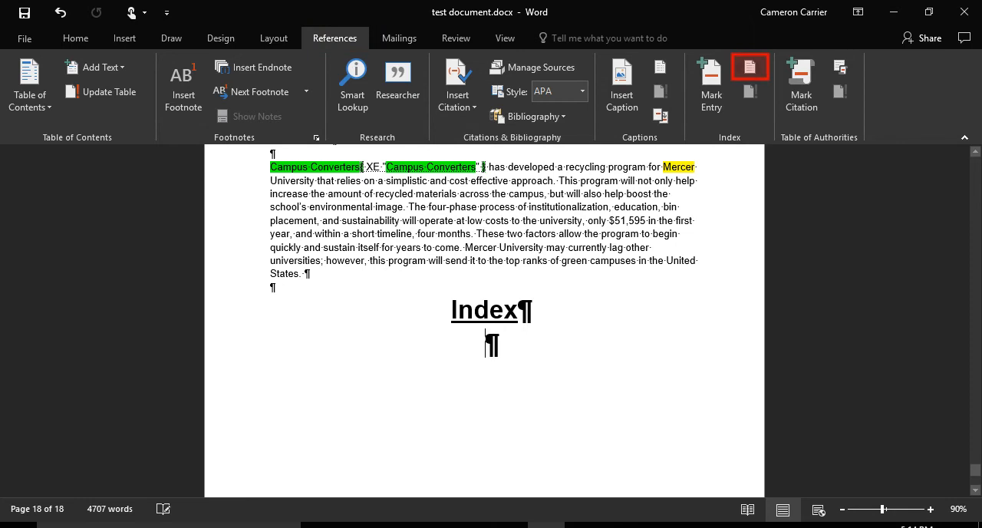
Bring up the Insert Index settings previewing an indented two-column layout.
click(749, 66)
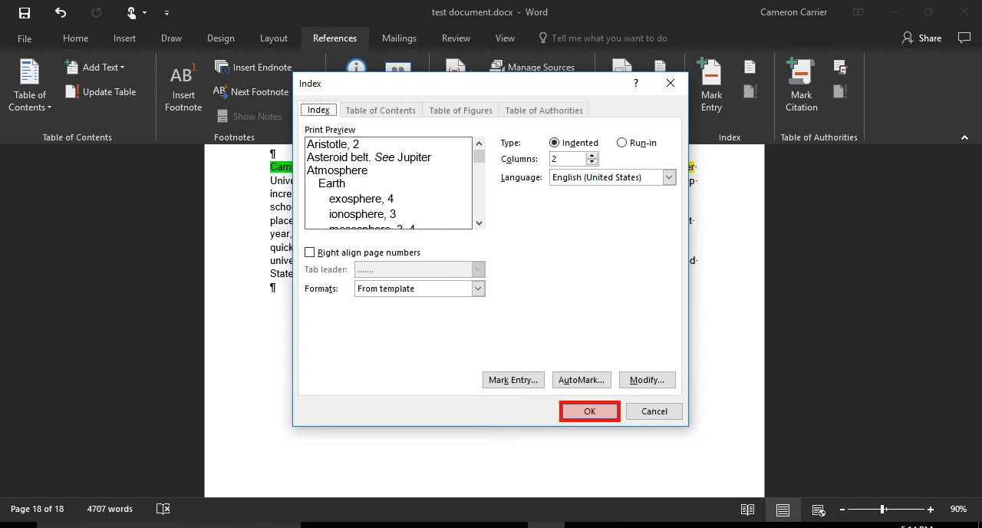
Insert the two-column index listing Budget, Campus Converters and Weatherproof with page numbers.
click(589, 411)
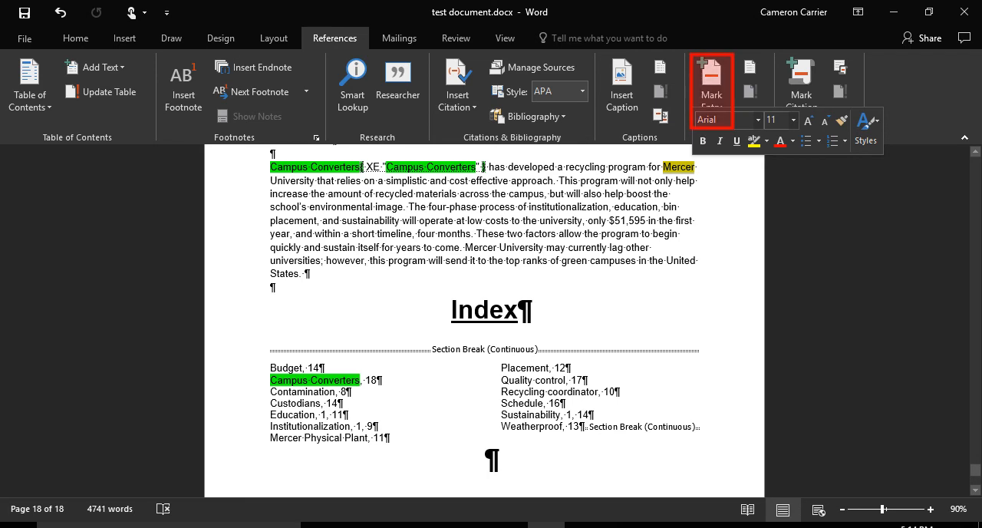
Mark 'Mercer' as an index (XE) entry and dismiss the marking window.
click(711, 86)
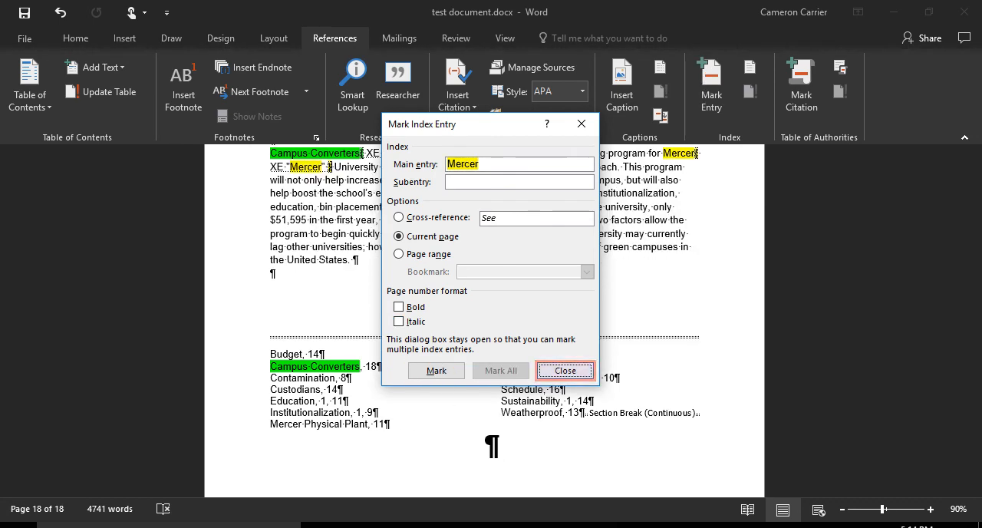
click(565, 370)
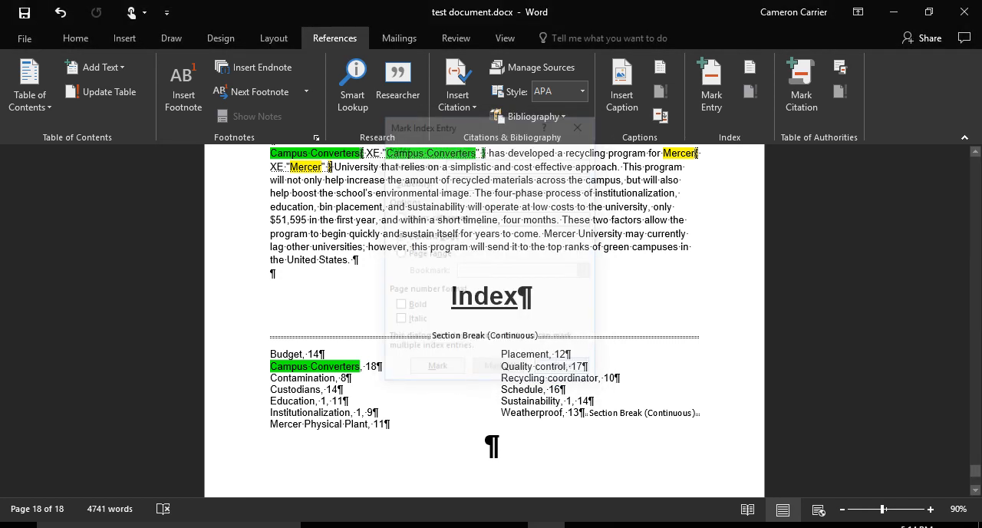
Update the index field so it lists 'Mercer, 18' with the other entries.
right_click(491, 297)
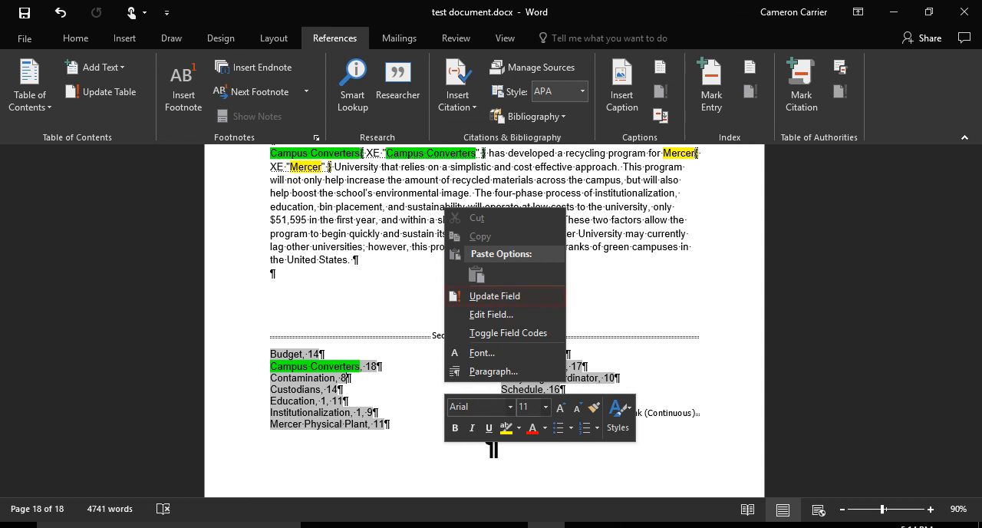
click(494, 296)
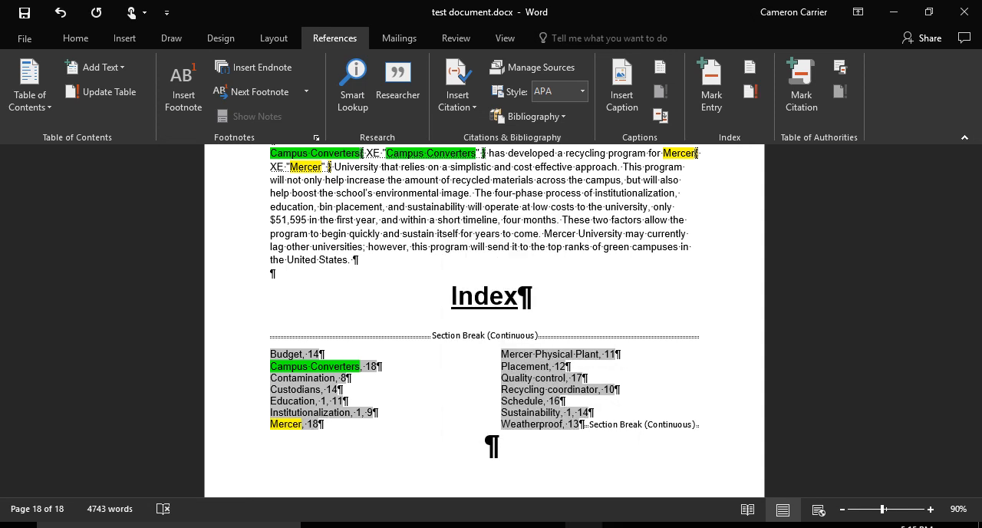